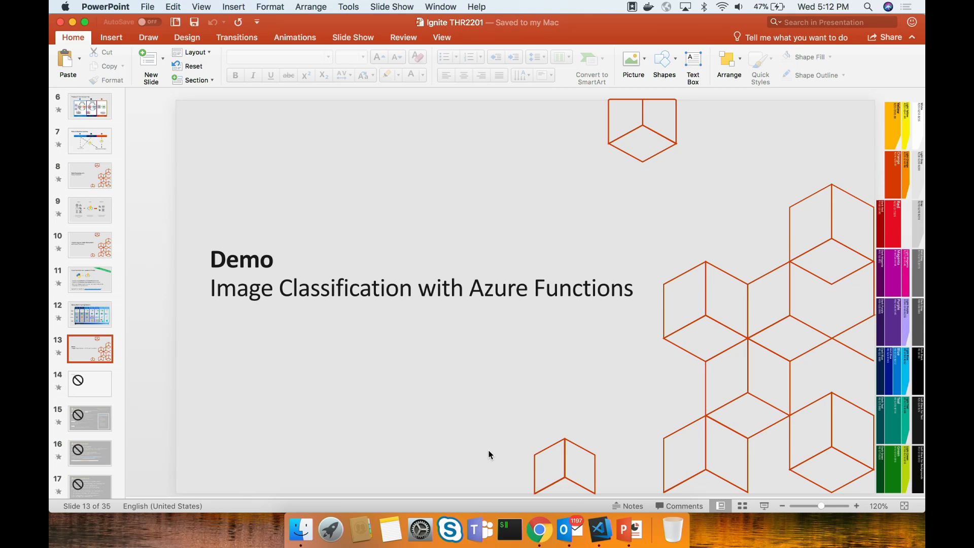
{"action": "mouse_move", "coordinate": [673, 442]}
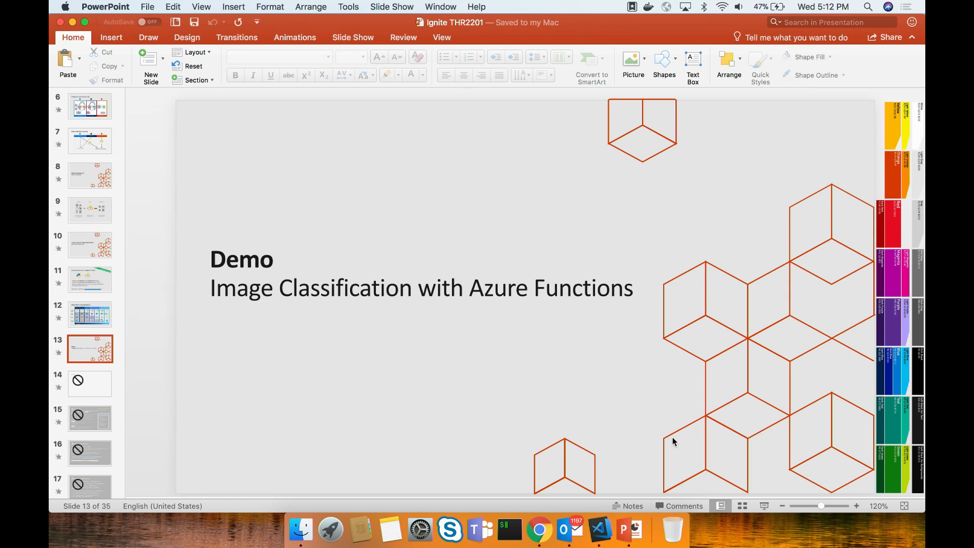
{"action": "mouse_move", "coordinate": [701, 455]}
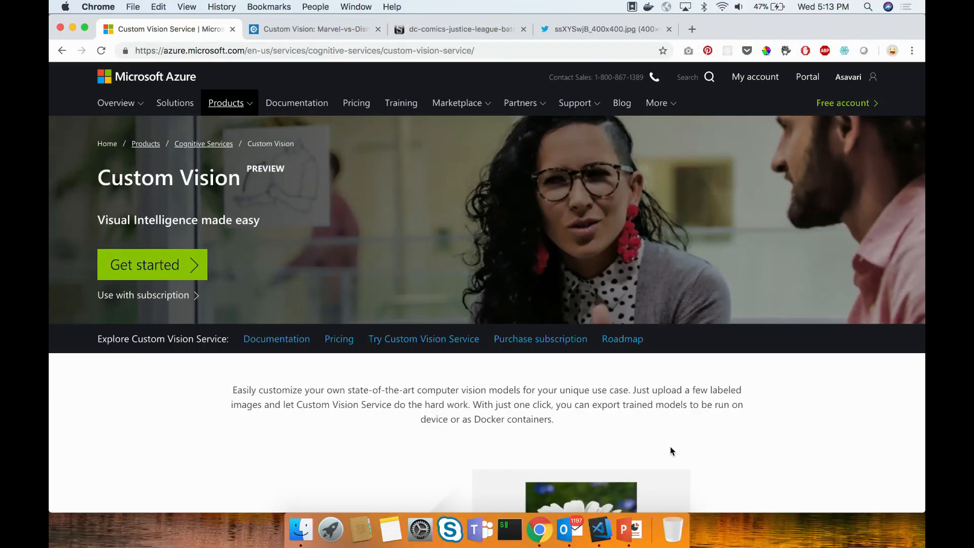
{"action": "mouse_move", "coordinate": [540, 338]}
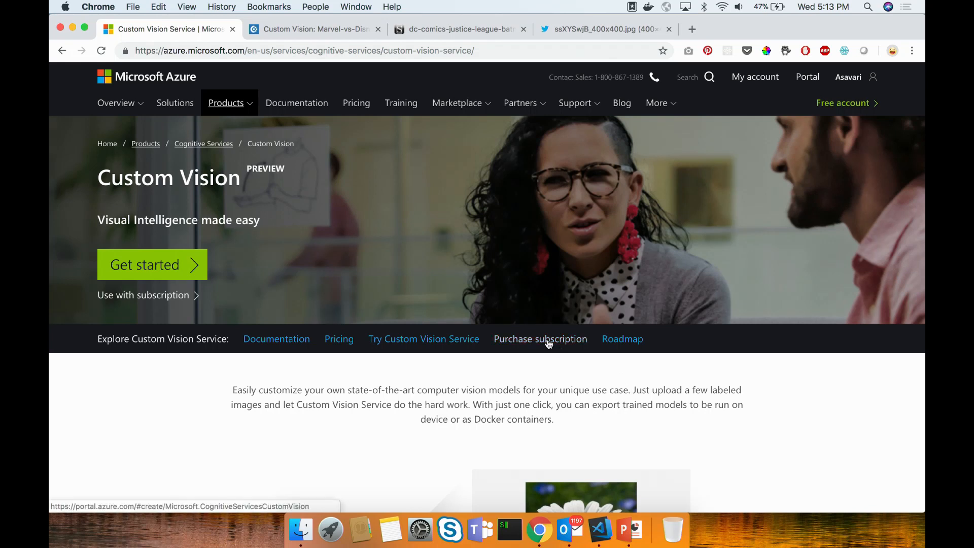
{"action": "mouse_move", "coordinate": [458, 311]}
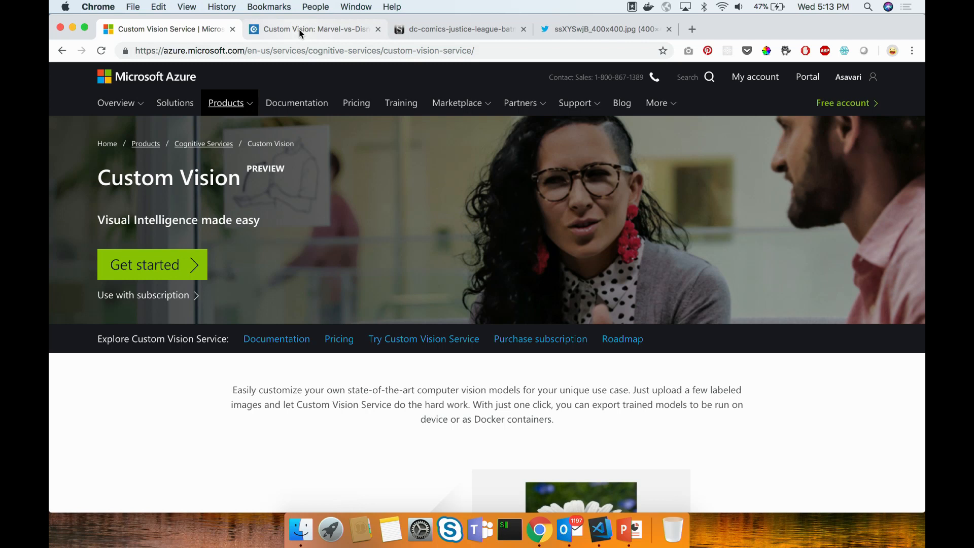
{"action": "mouse_move", "coordinate": [313, 30]}
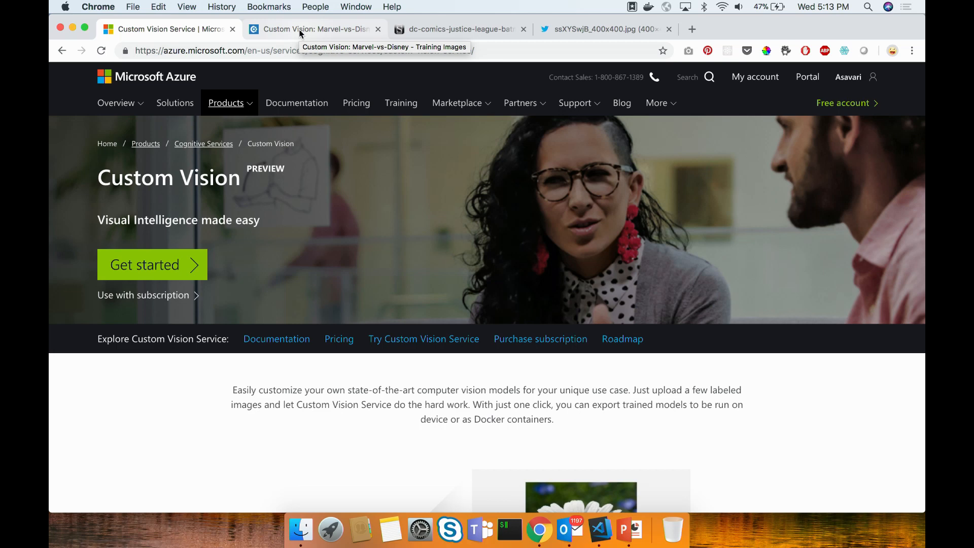
- Retrain the Marvel-vs-Disney classifier and download Iteration 3 exported as a TensorFlow model
{"action": "left_click", "coordinate": [314, 29]}
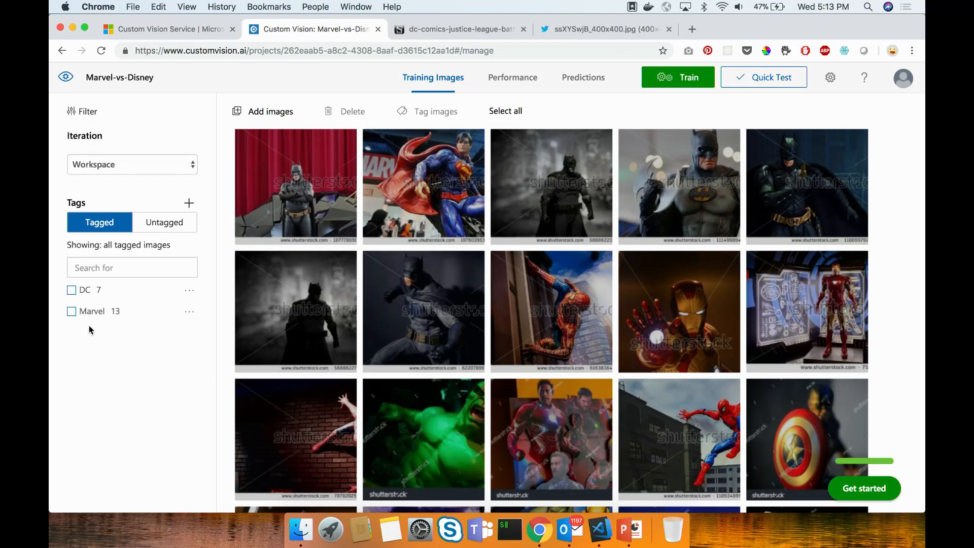
{"action": "mouse_move", "coordinate": [674, 38]}
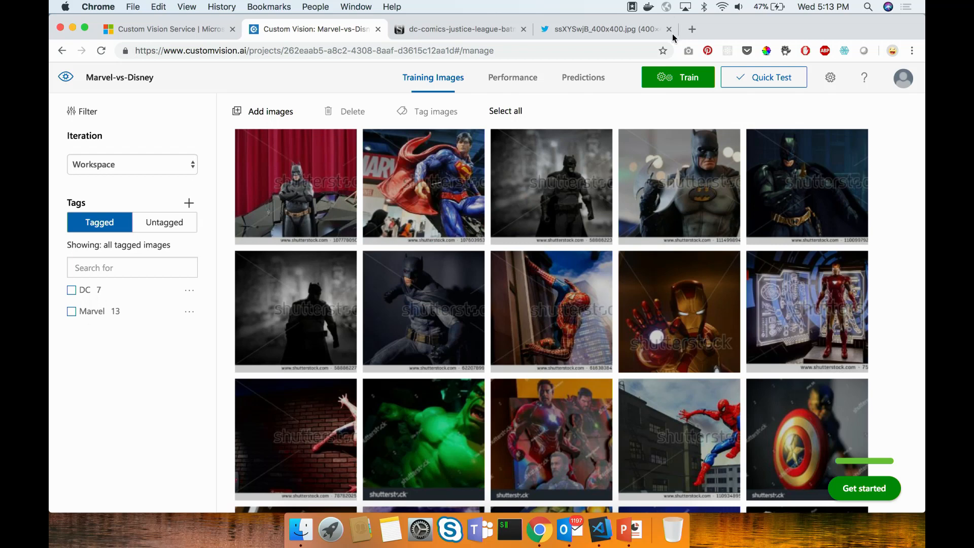
{"action": "left_click", "coordinate": [678, 77]}
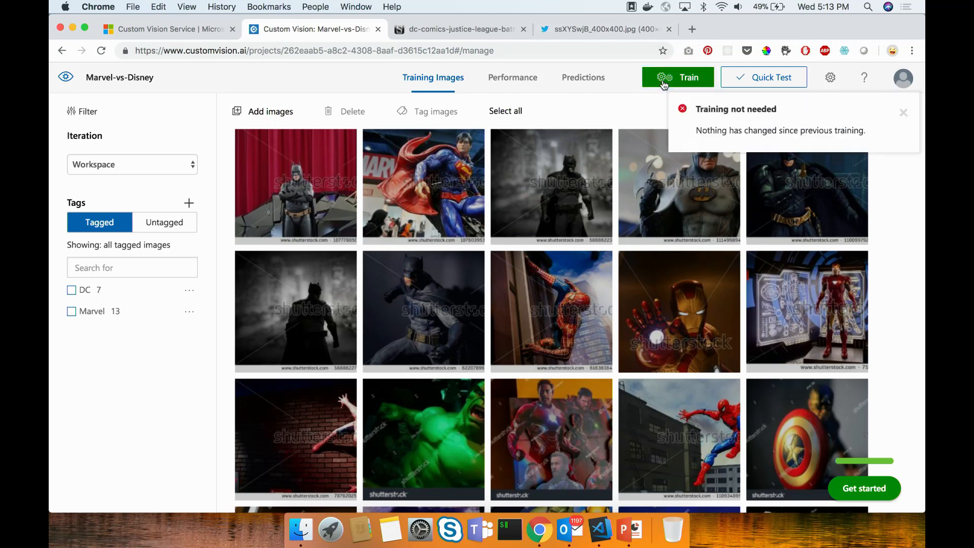
{"action": "mouse_move", "coordinate": [512, 77]}
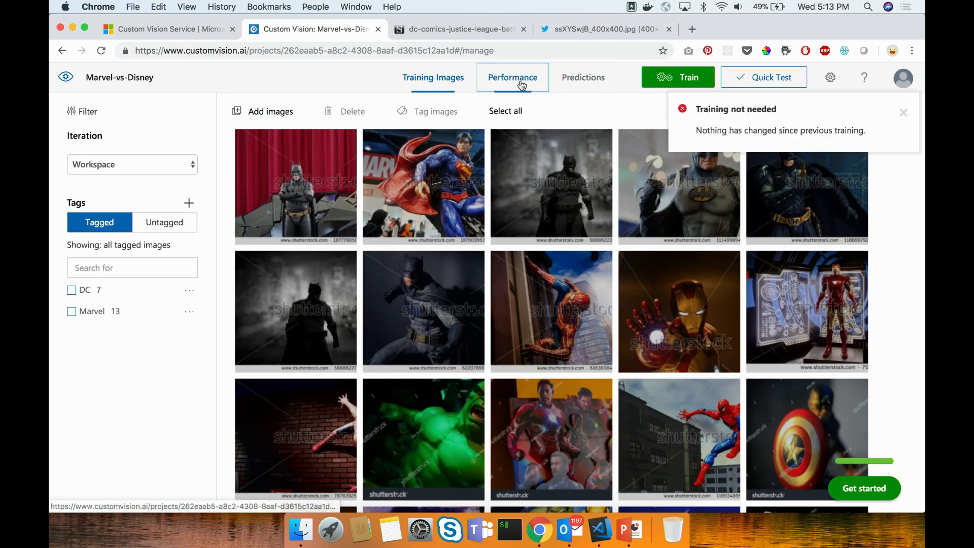
{"action": "left_click", "coordinate": [513, 77]}
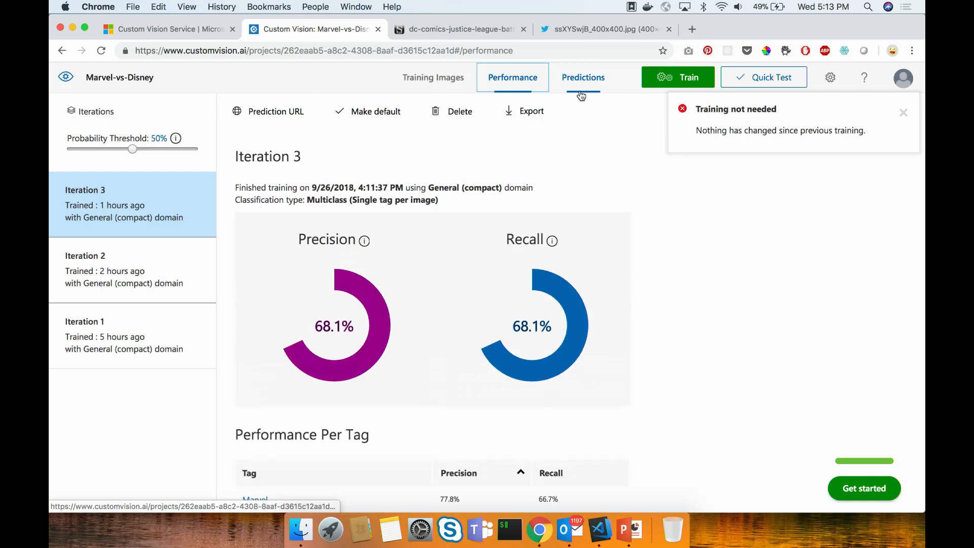
{"action": "left_click", "coordinate": [532, 111]}
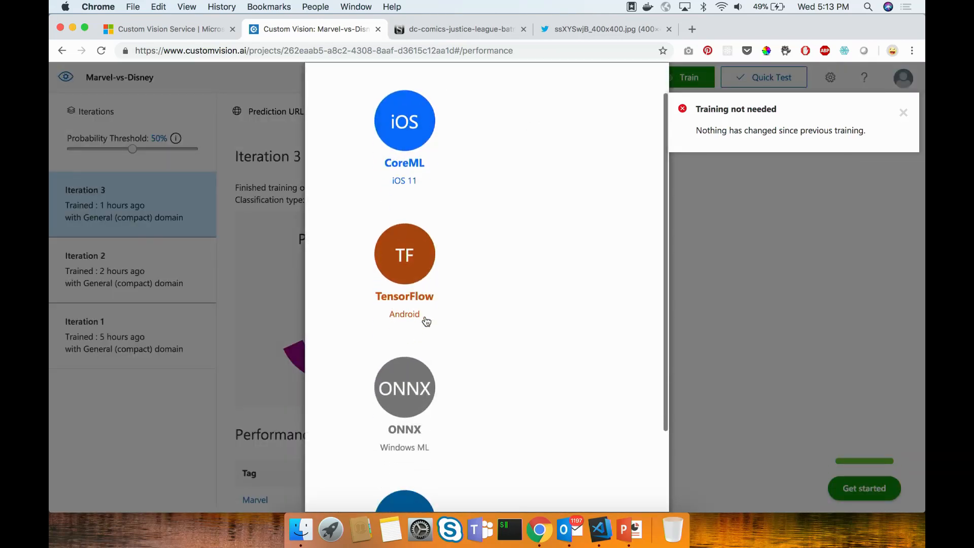
{"action": "scroll", "scroll_direction": "down", "scroll_amount": 3}
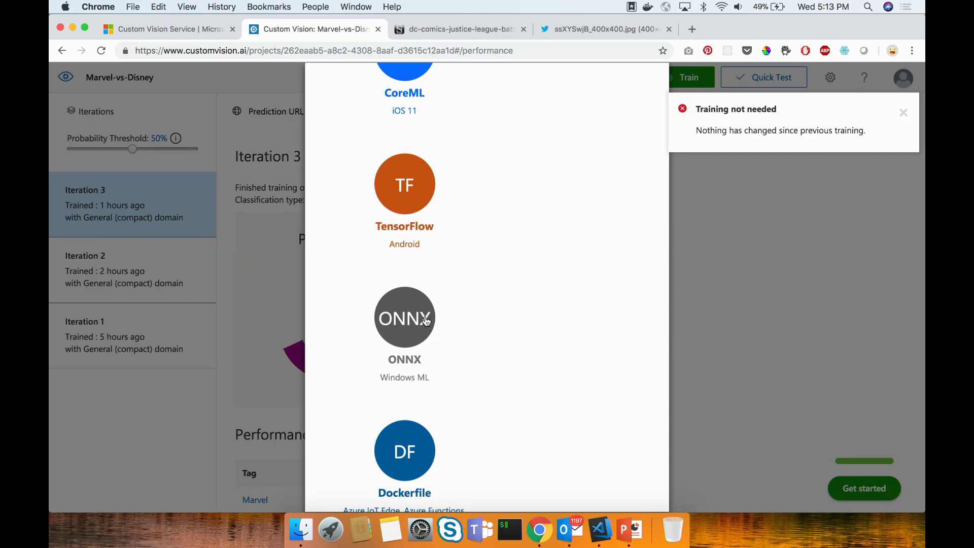
{"action": "left_click", "coordinate": [404, 183]}
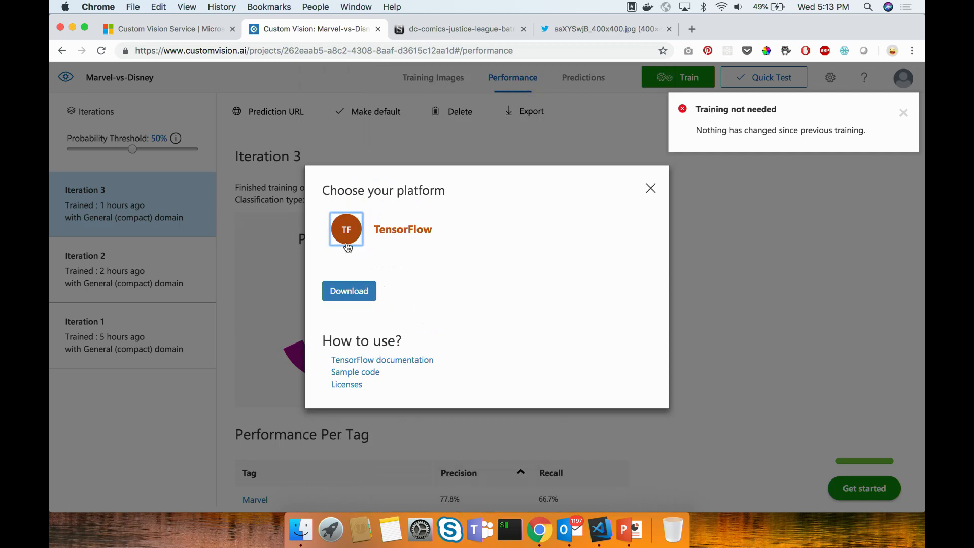
{"action": "left_click", "coordinate": [348, 291]}
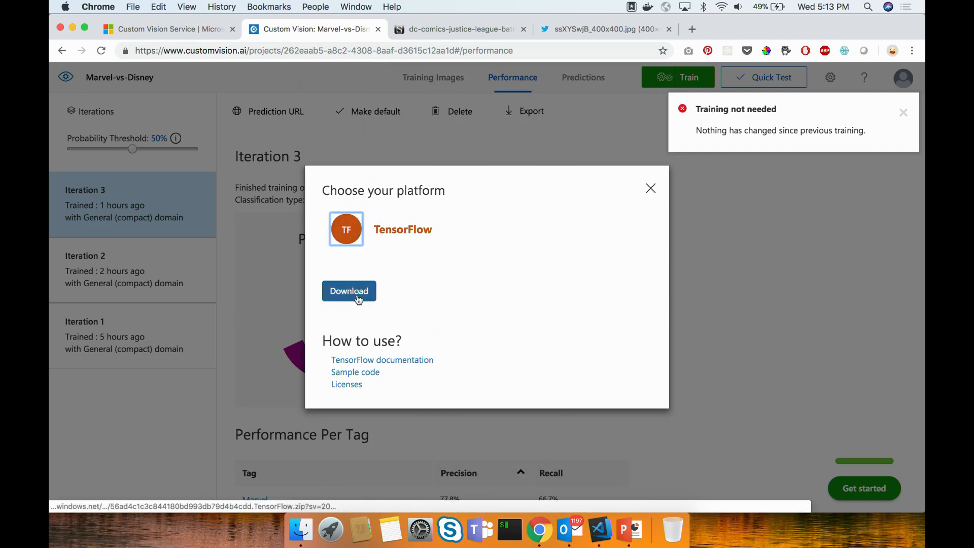
{"action": "left_click", "coordinate": [349, 291]}
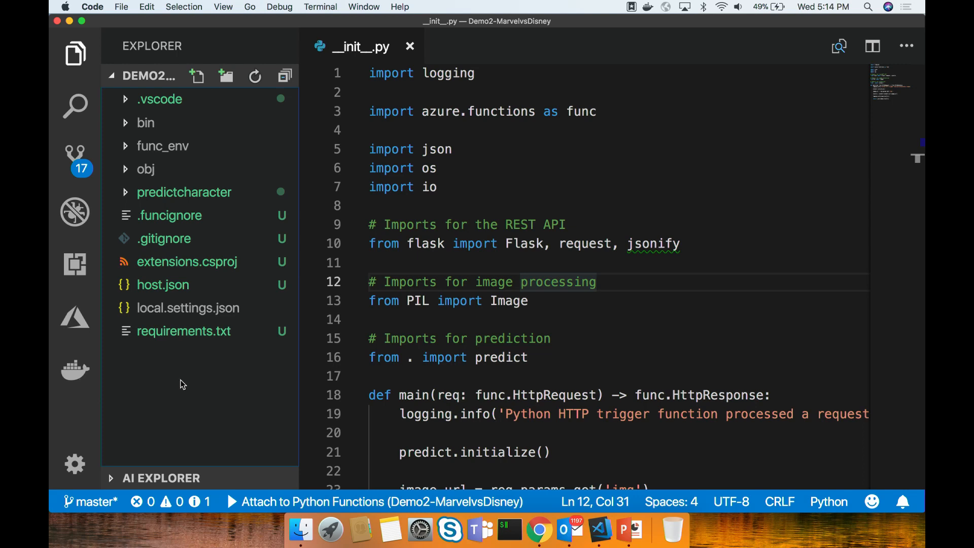
{"action": "mouse_move", "coordinate": [180, 372]}
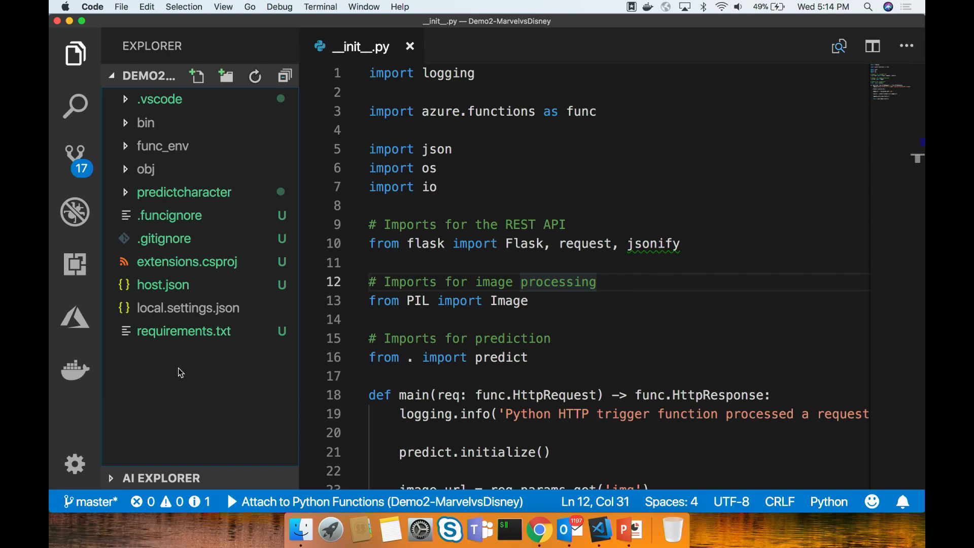
- Open requirements.txt, expand the predictcharacter folder, and open its function.json bindings
{"action": "left_click", "coordinate": [184, 331]}
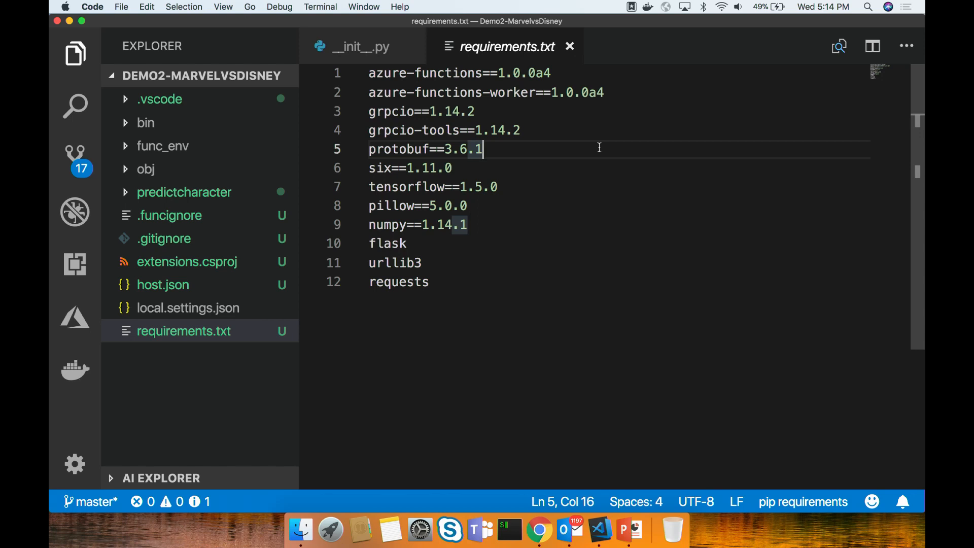
{"action": "left_click", "coordinate": [386, 111]}
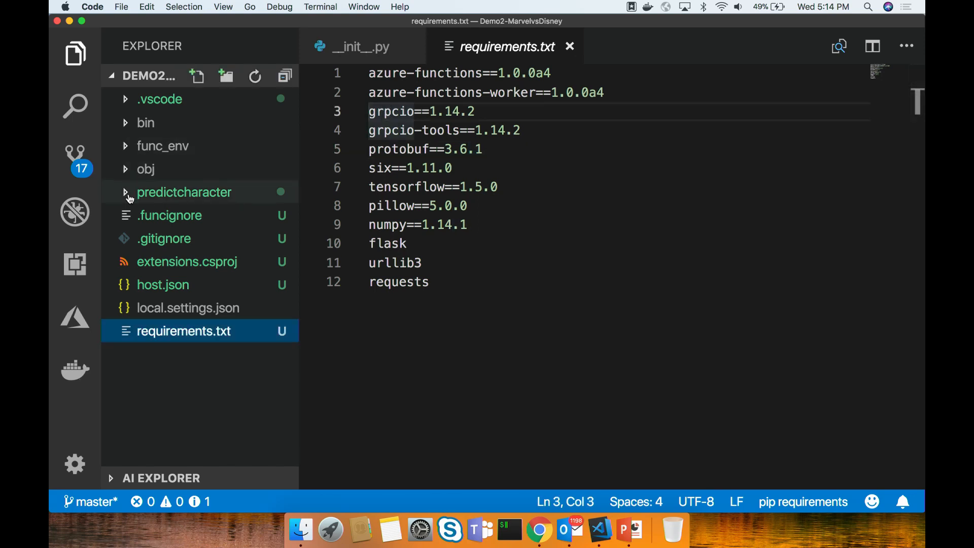
{"action": "left_click", "coordinate": [183, 192]}
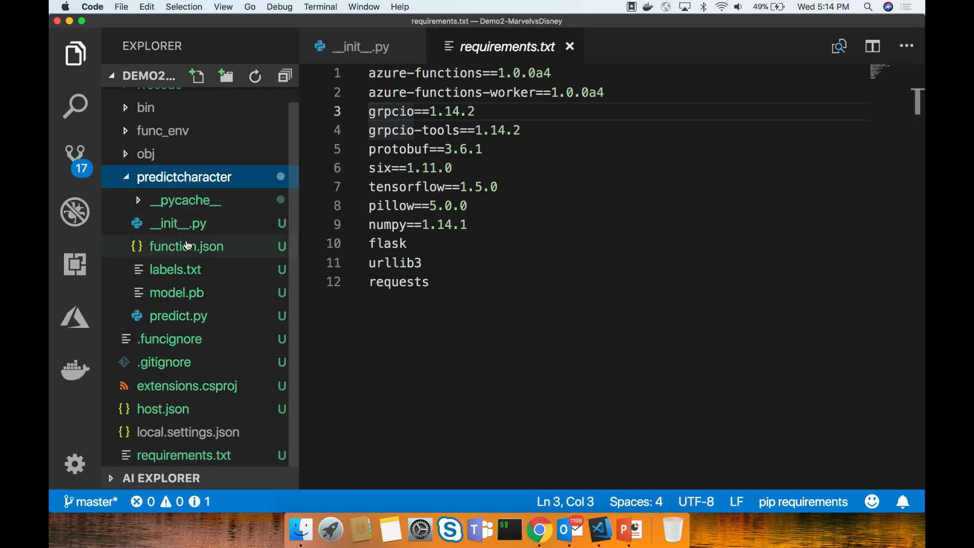
{"action": "mouse_move", "coordinate": [186, 246]}
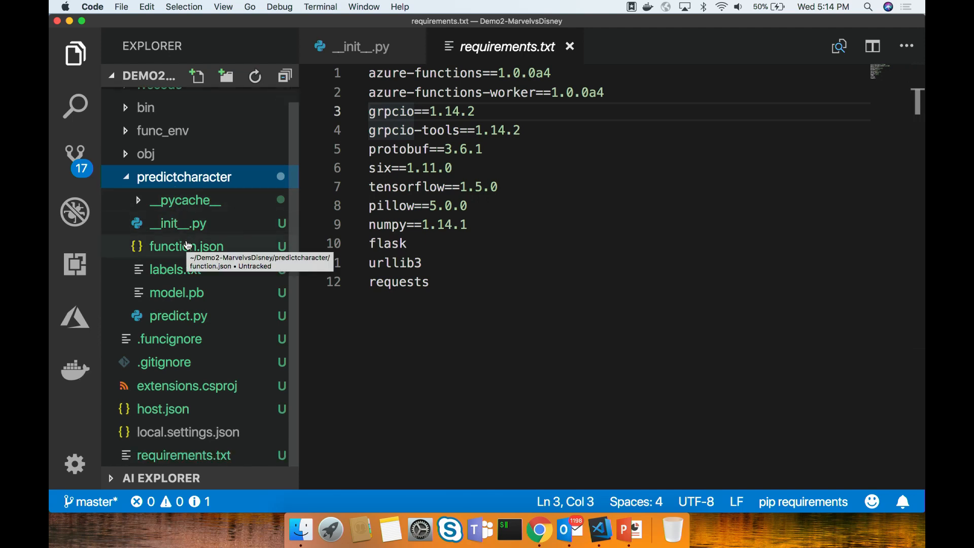
{"action": "mouse_move", "coordinate": [199, 257]}
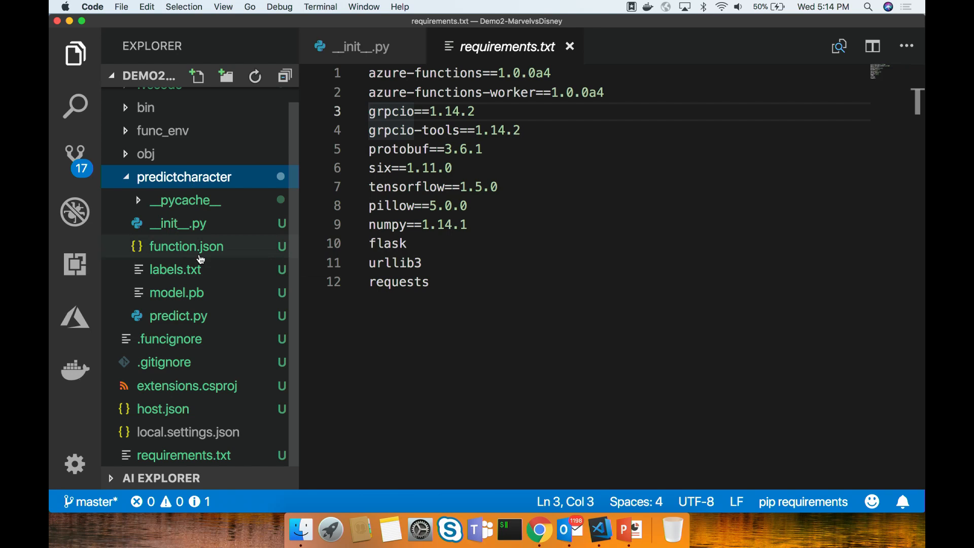
{"action": "mouse_move", "coordinate": [186, 246]}
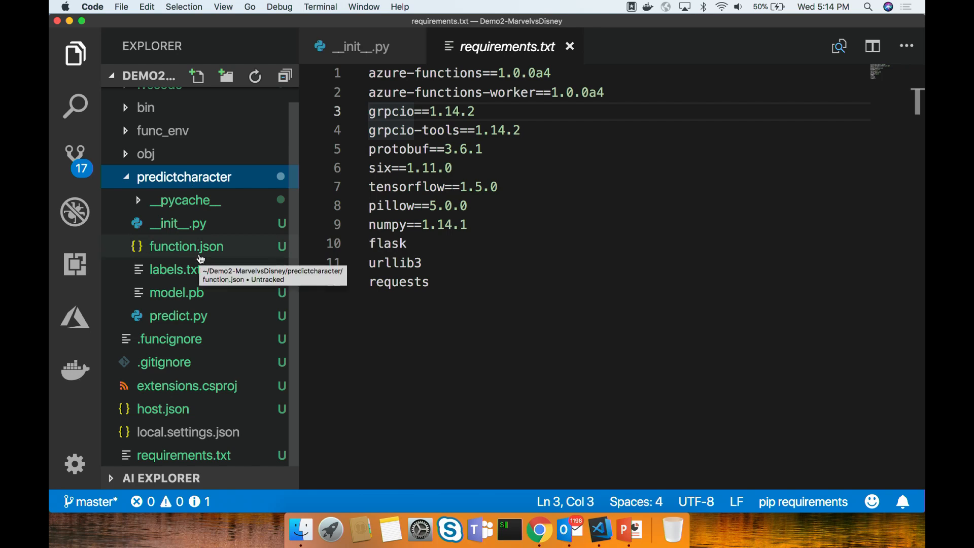
{"action": "left_click", "coordinate": [185, 246]}
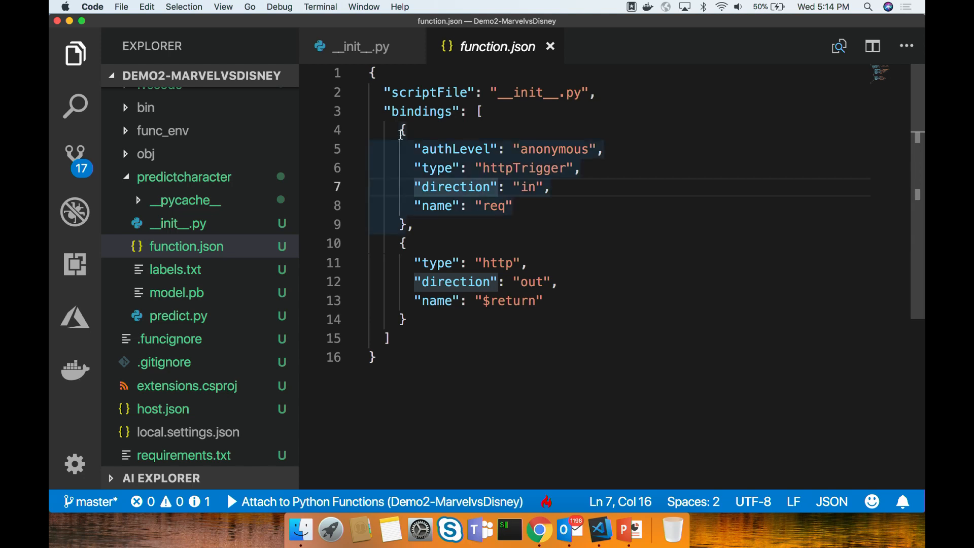
- Highlight the anonymous httpTrigger input binding and the http output binding returning $return
{"action": "left_click_drag", "start_coordinate": [402, 130], "coordinate": [413, 224]}
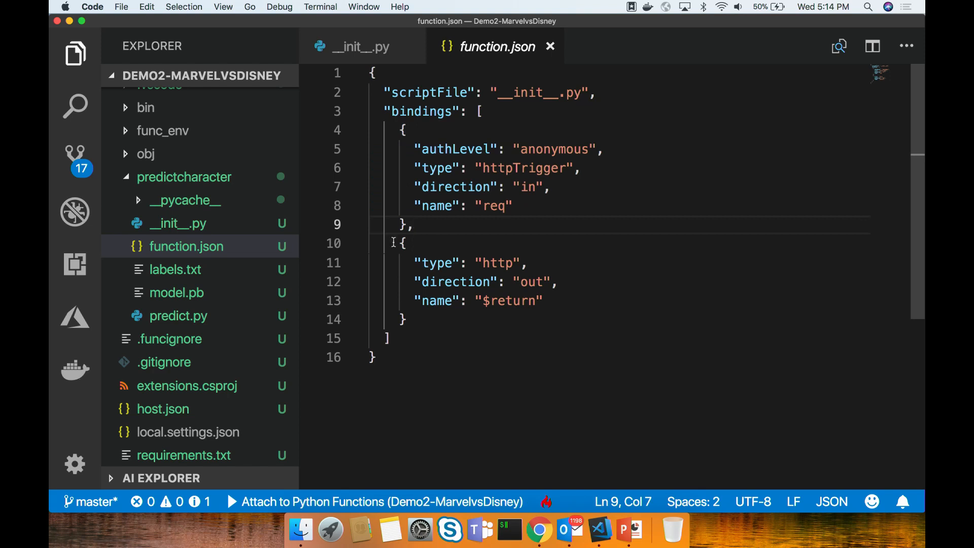
{"action": "left_click", "coordinate": [404, 243]}
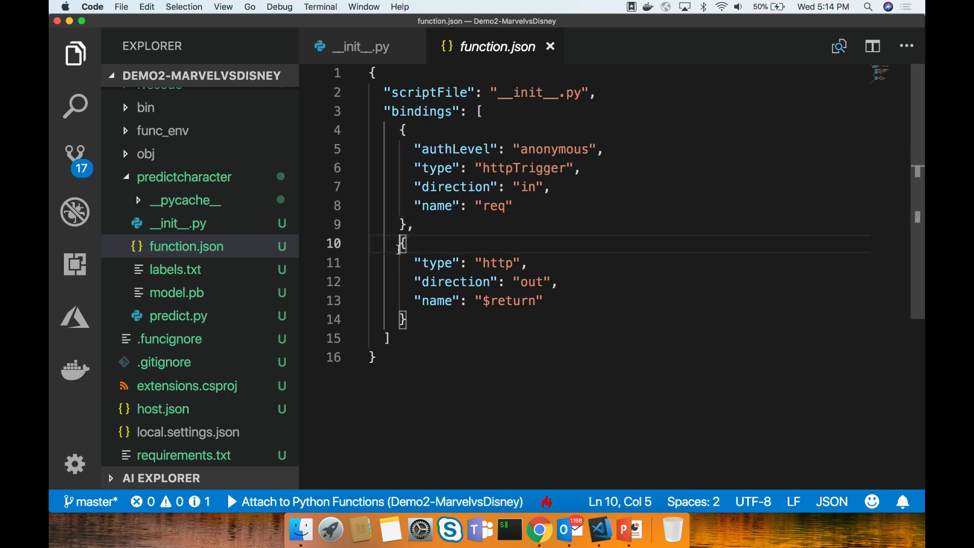
{"action": "left_click_drag", "start_coordinate": [402, 243], "coordinate": [410, 319]}
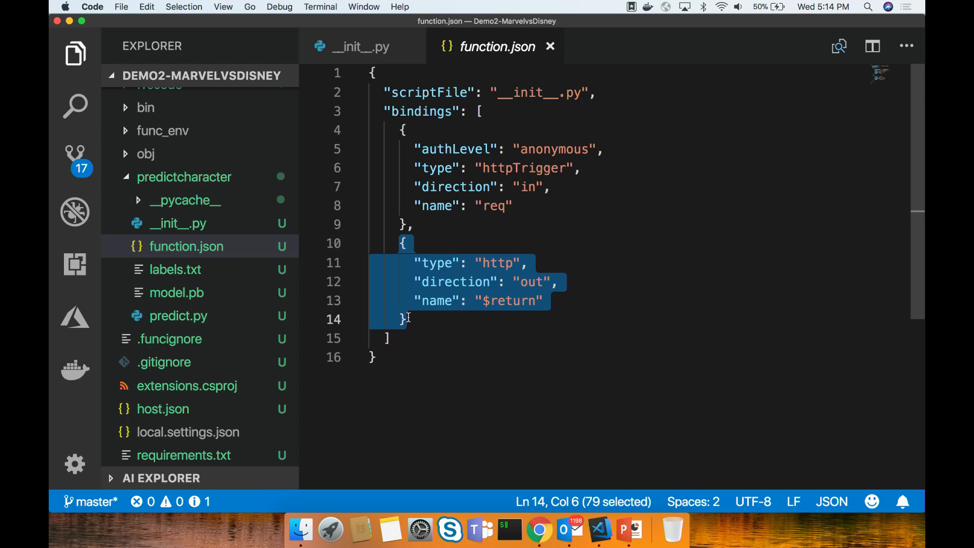
{"action": "mouse_move", "coordinate": [371, 55]}
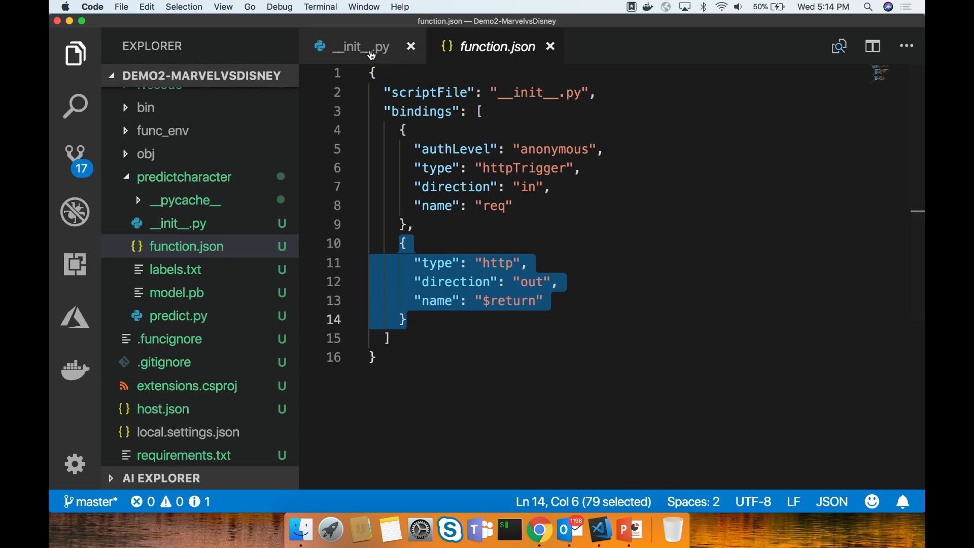
{"action": "left_click", "coordinate": [360, 47]}
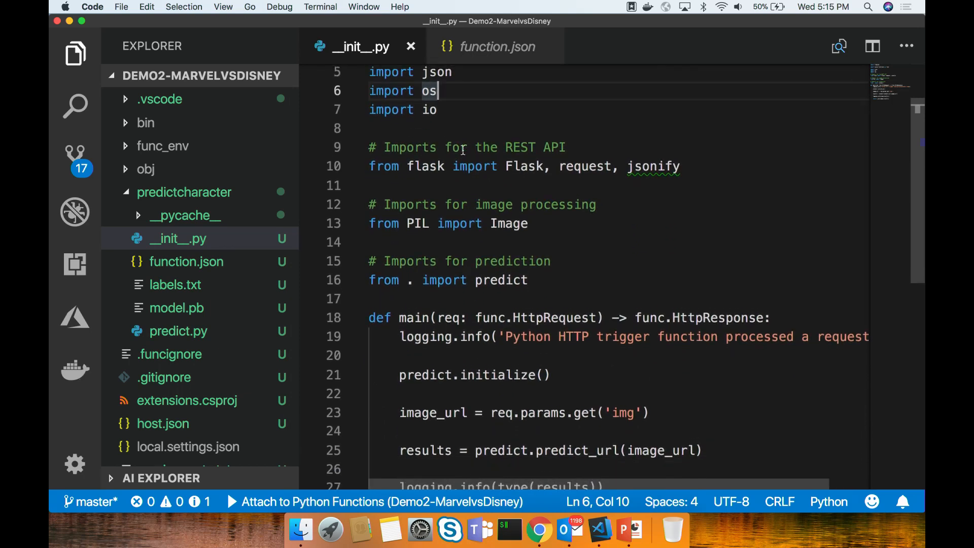
- Compare main's HttpRequest parameter in __init__.py with the request binding in function.json
{"action": "scroll", "scroll_direction": "down", "scroll_amount": 3}
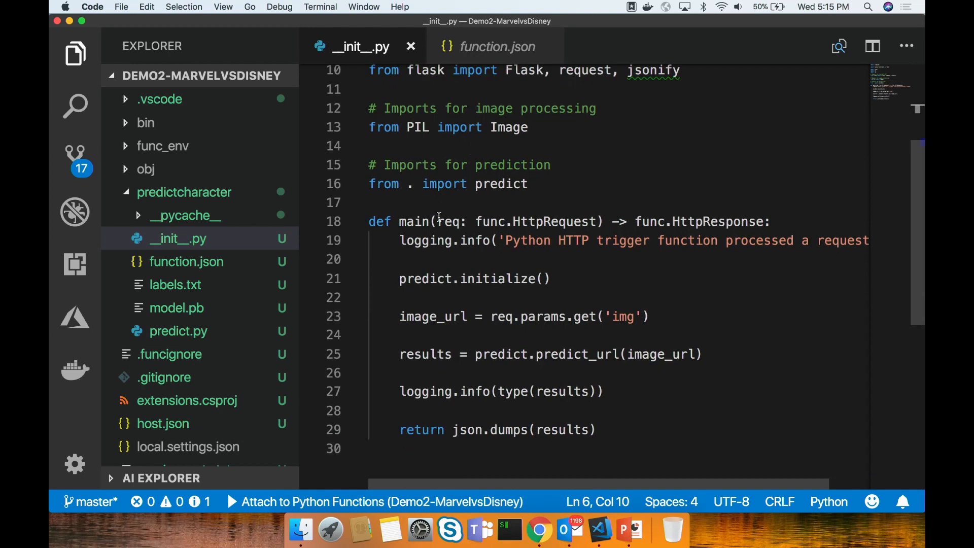
{"action": "left_click_drag", "start_coordinate": [438, 222], "coordinate": [593, 221]}
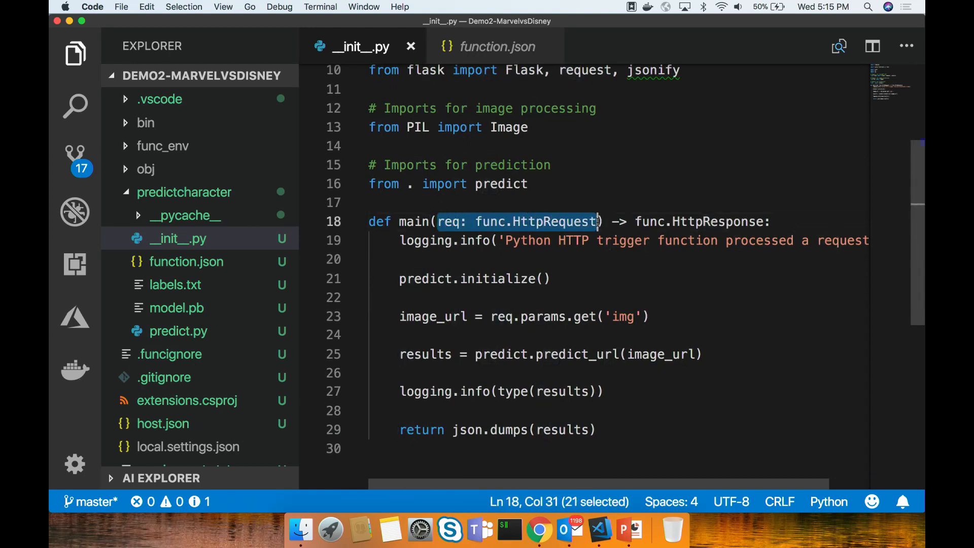
{"action": "left_click", "coordinate": [497, 46]}
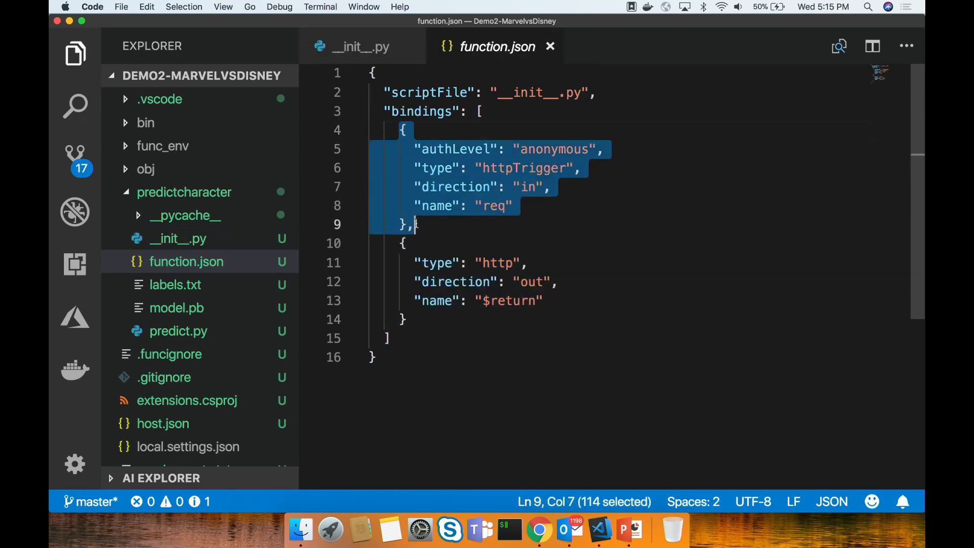
{"action": "left_click", "coordinate": [360, 46]}
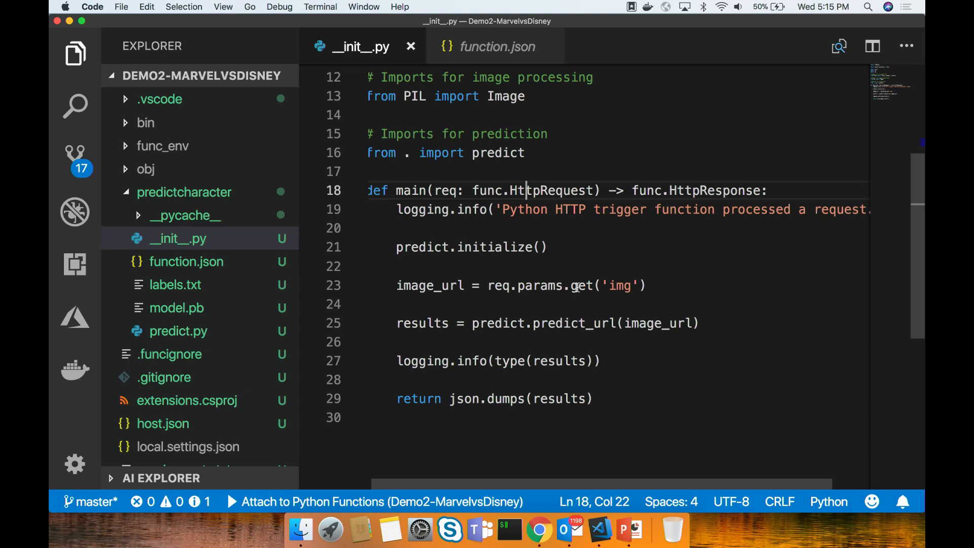
{"action": "mouse_move", "coordinate": [512, 323]}
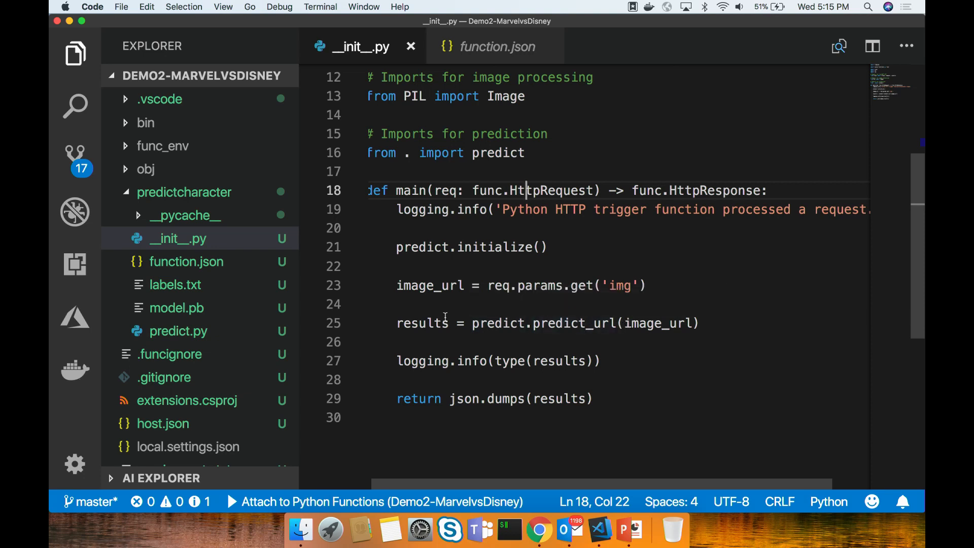
- Scroll through the predict.py helper module, then return to __init__.py
{"action": "left_click", "coordinate": [178, 330]}
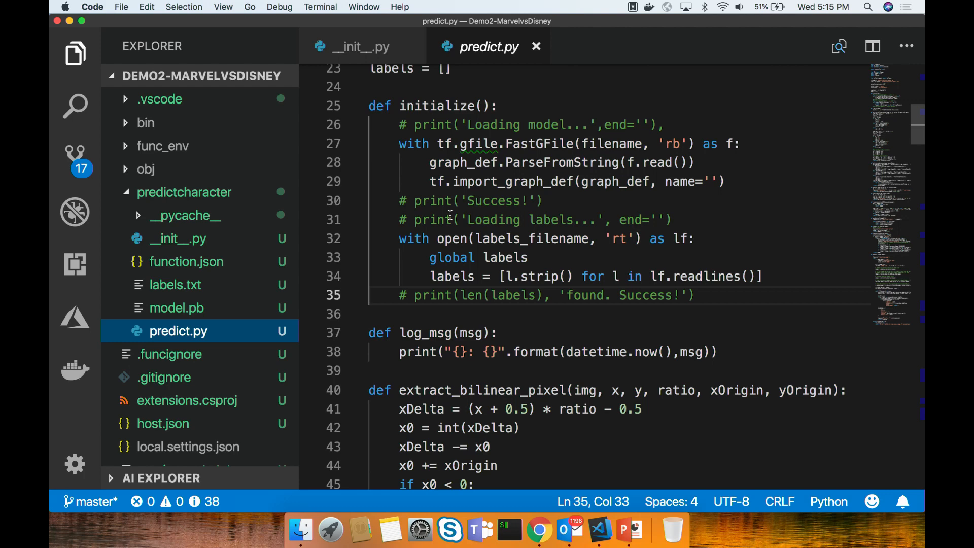
{"action": "scroll", "scroll_direction": "down", "scroll_amount": 3}
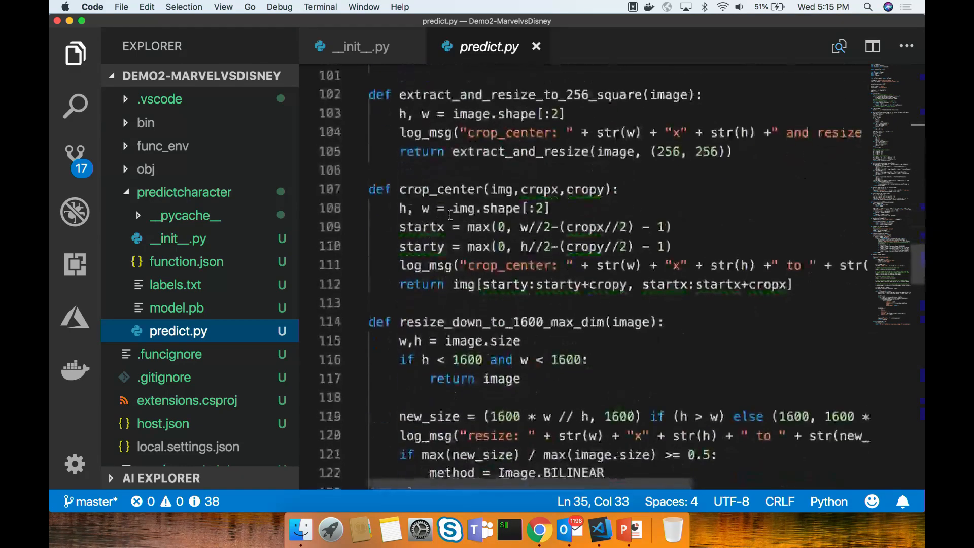
{"action": "scroll", "scroll_direction": "down", "scroll_amount": 3}
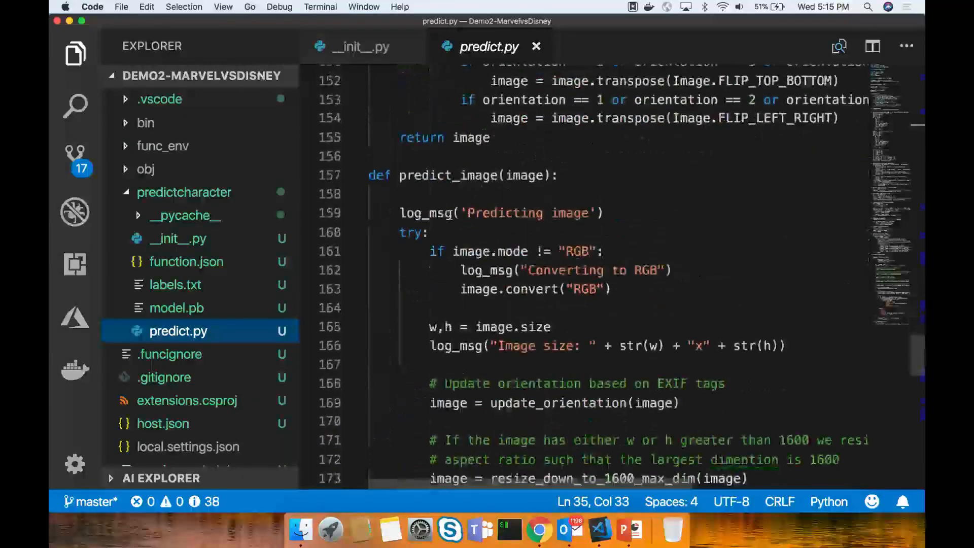
{"action": "scroll", "scroll_direction": "down", "scroll_amount": 3}
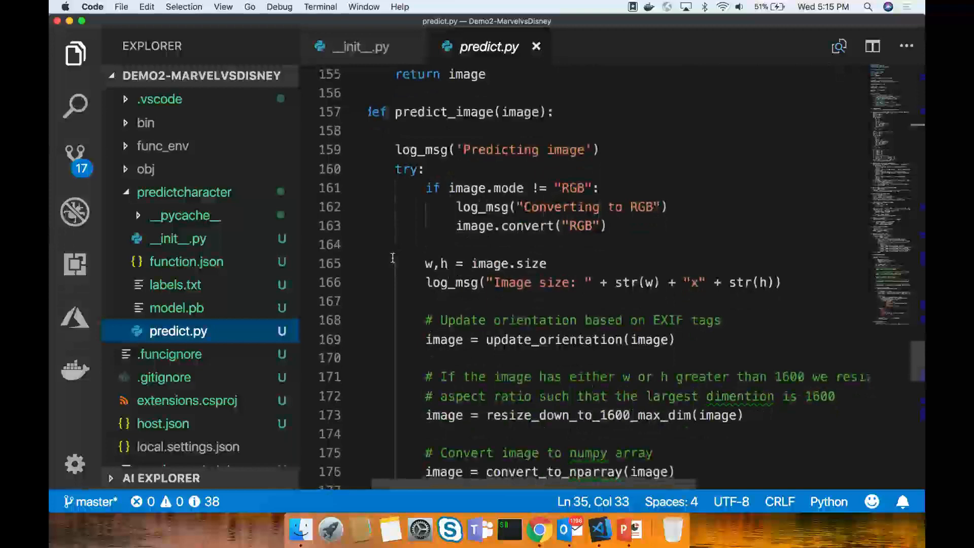
{"action": "left_click", "coordinate": [360, 46]}
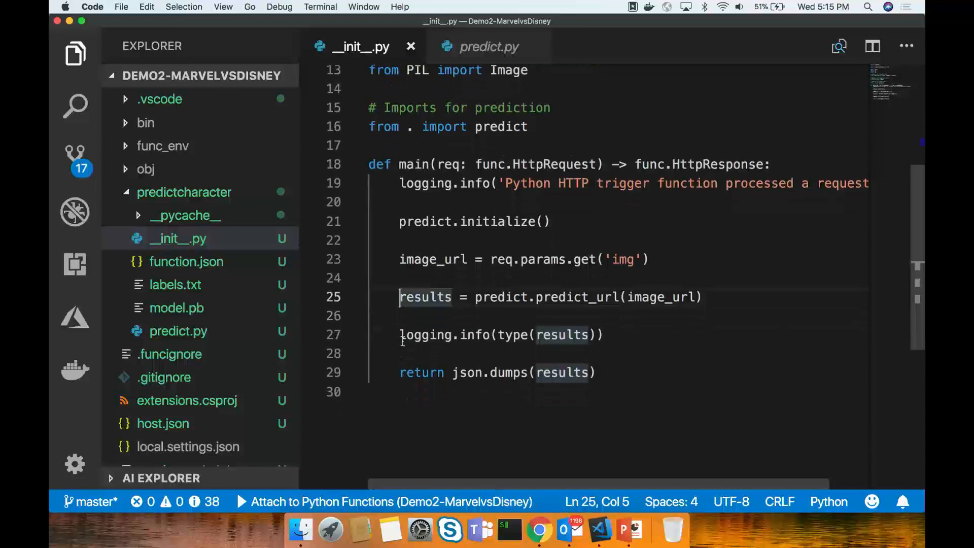
{"action": "left_click", "coordinate": [606, 335]}
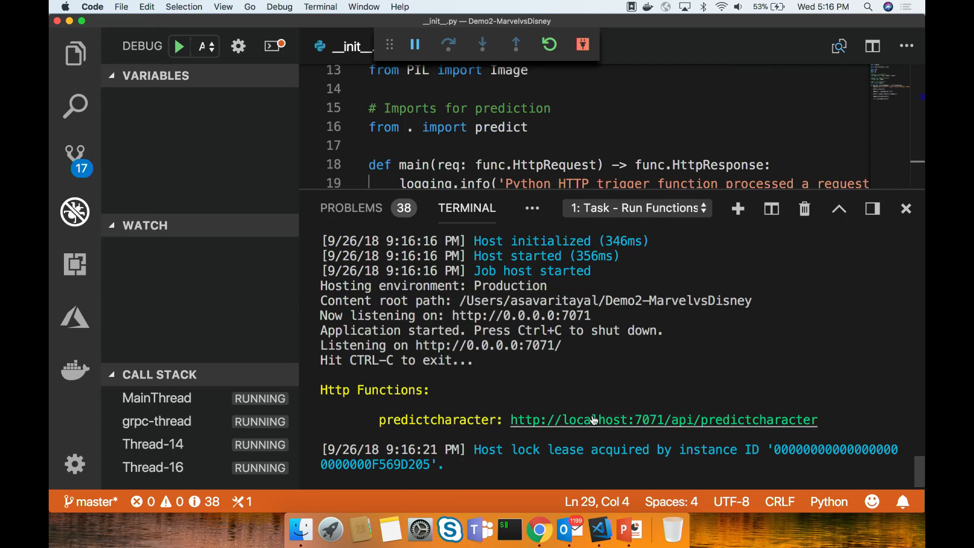
- Open the listed predictcharacter localhost:7071 endpoint in the browser
{"action": "left_click", "coordinate": [663, 419]}
{"action": "type", "text": "localhost:7071/api/predictcharacter?img="}
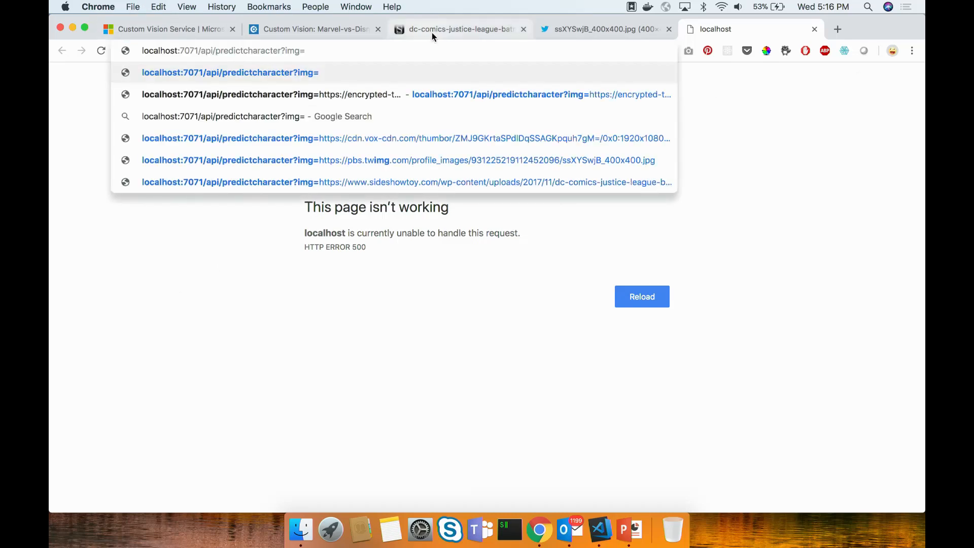
- Query the local endpoint with the Justice League image URL, getting DC at probability 1.0
{"action": "left_click", "coordinate": [461, 28]}
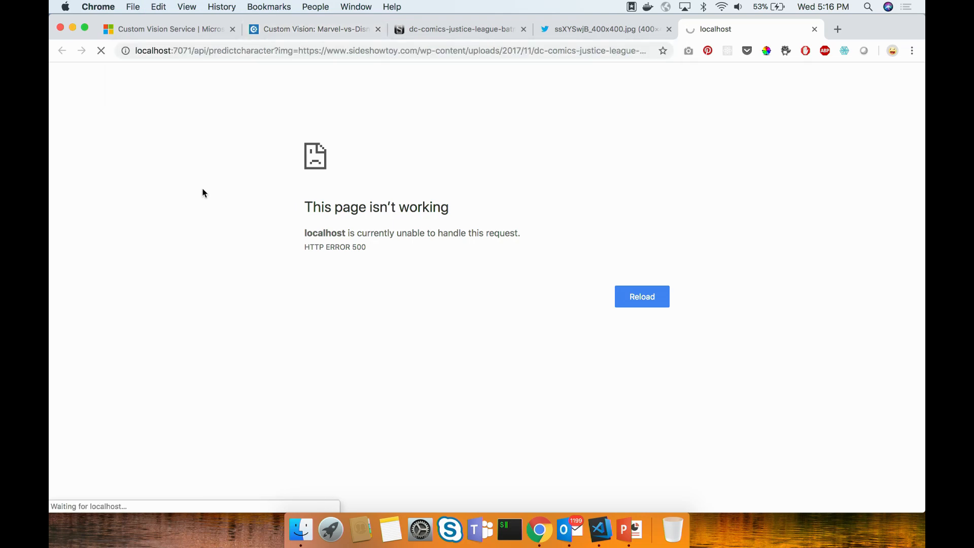
{"action": "left_click", "coordinate": [641, 296]}
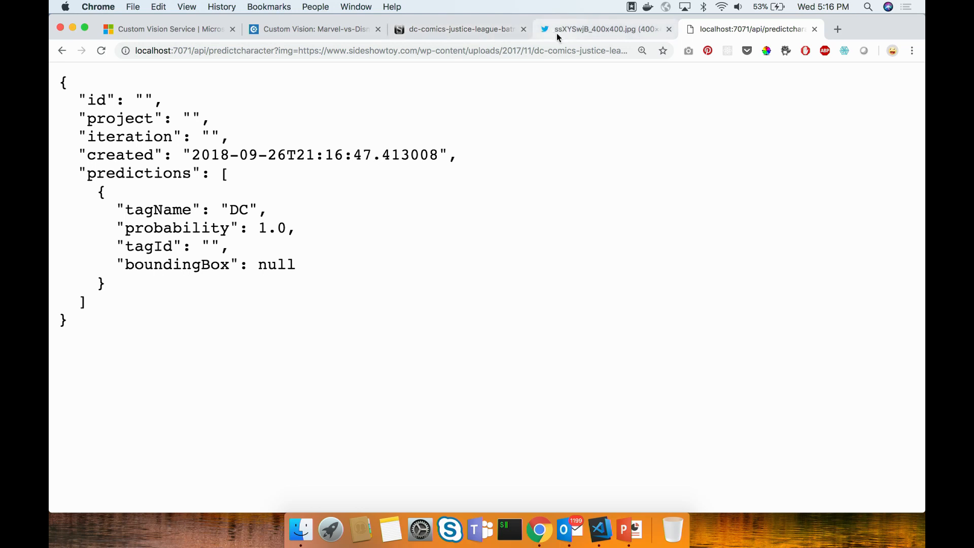
{"action": "left_click", "coordinate": [602, 29]}
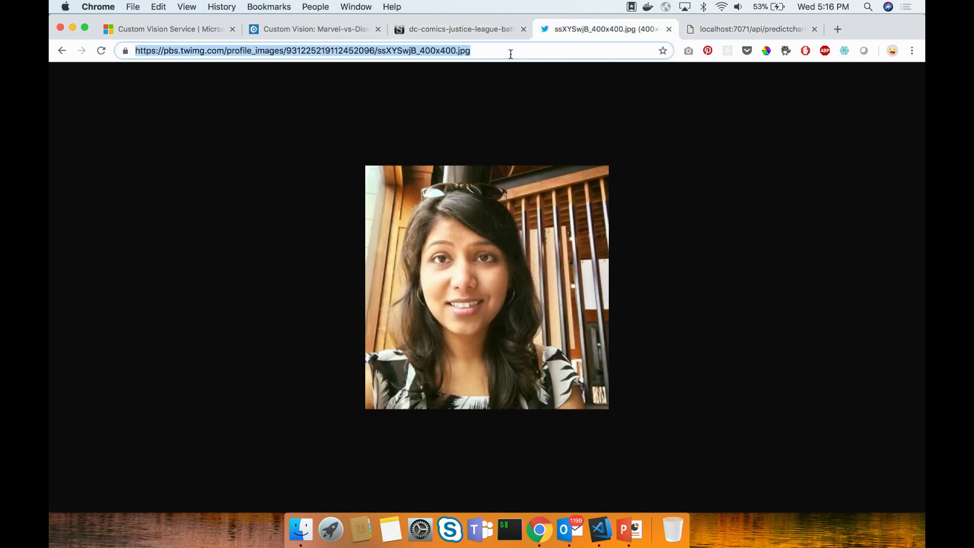